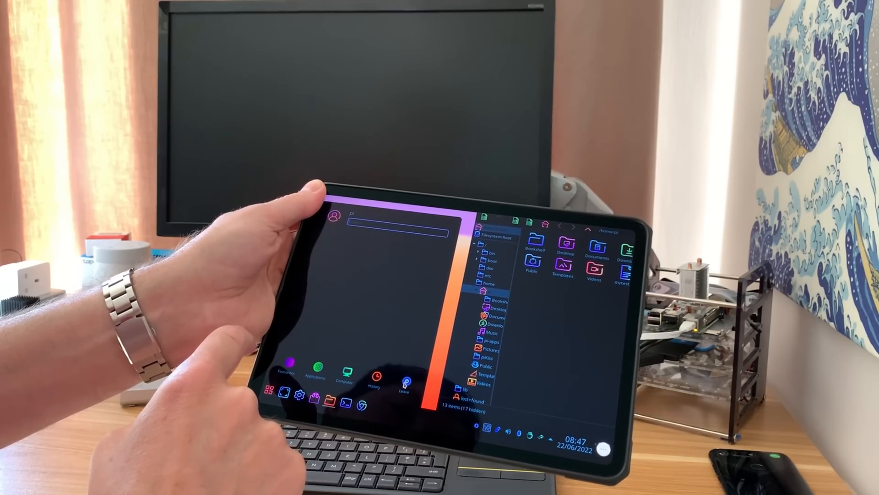
Switch the launcher to its Leave view with lock, log out, switch user, restart and shut down.
click(405, 382)
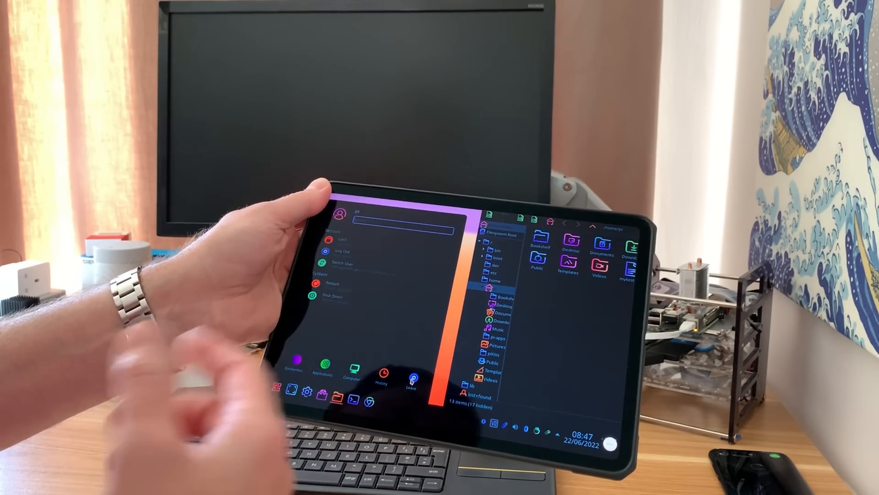